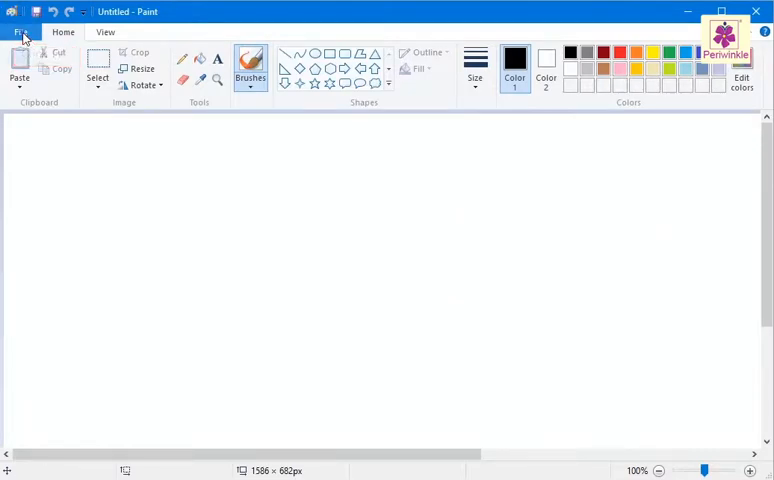
# - Bring up Paint's Open dialog from the File menu
pyautogui.click(20, 31)
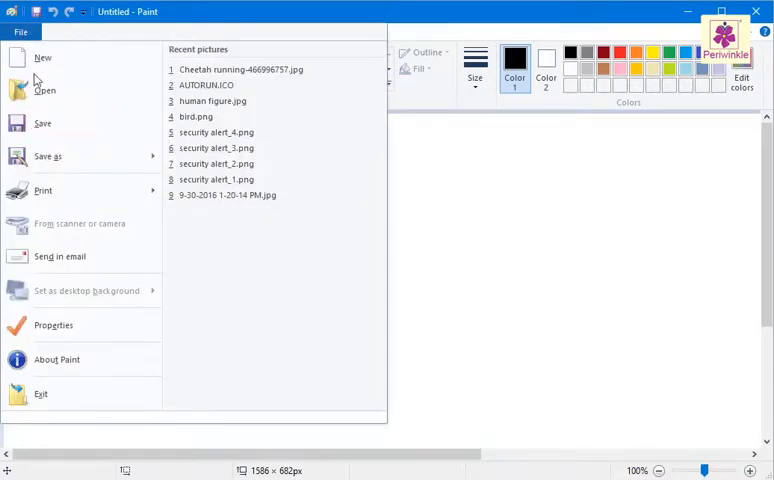
pyautogui.click(44, 89)
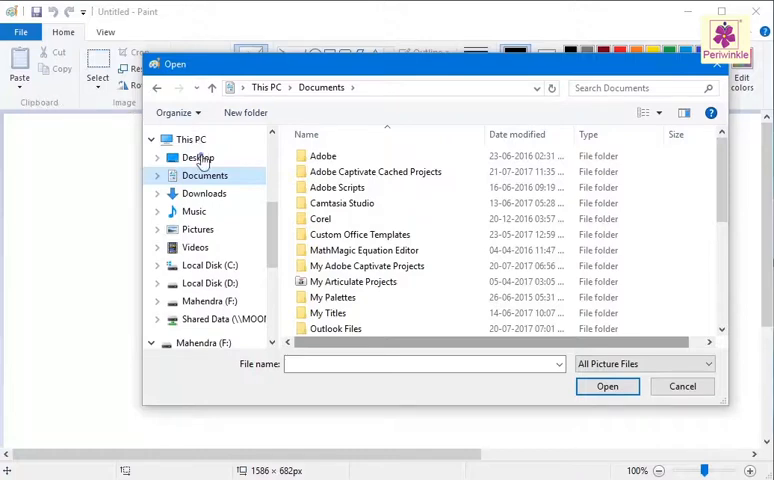
# - Open 'Cheetah running-466996757.jpg' from the Desktop Images folder
pyautogui.click(197, 157)
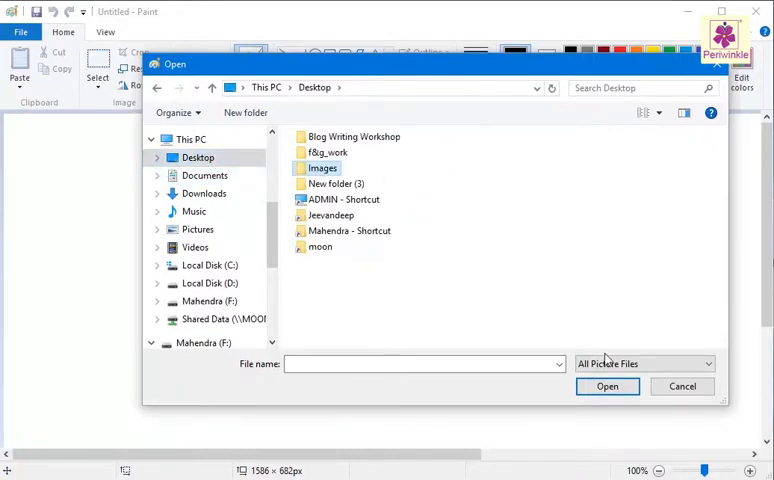
pyautogui.doubleClick(322, 168)
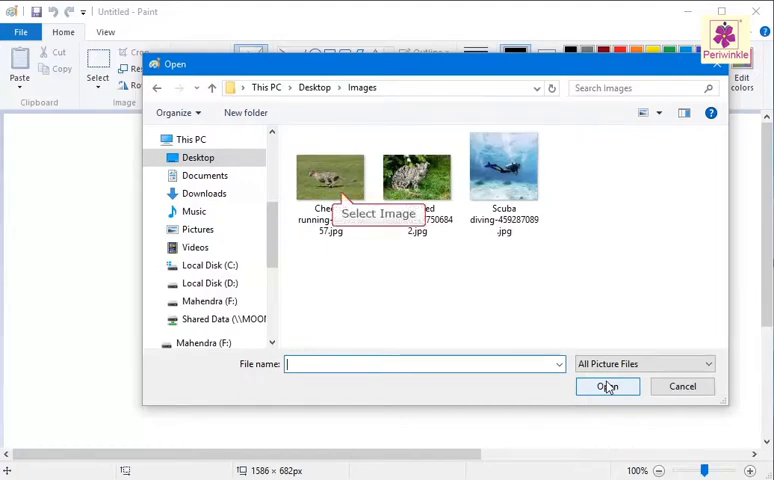
pyautogui.click(330, 170)
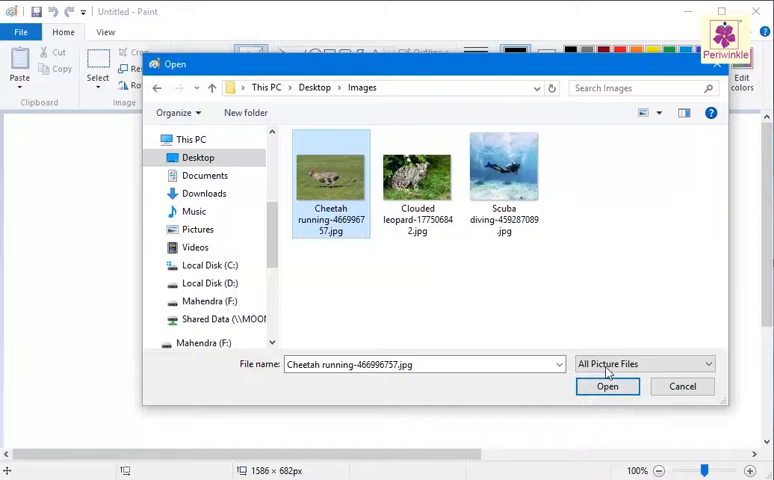
pyautogui.click(607, 386)
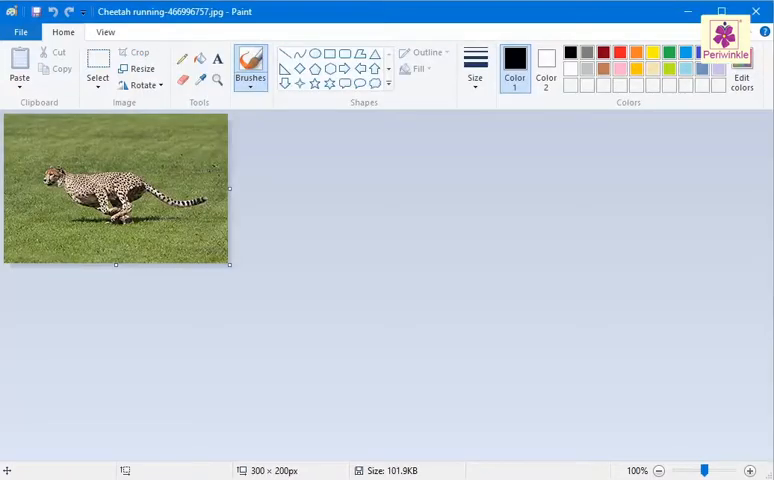
pyautogui.click(62, 31)
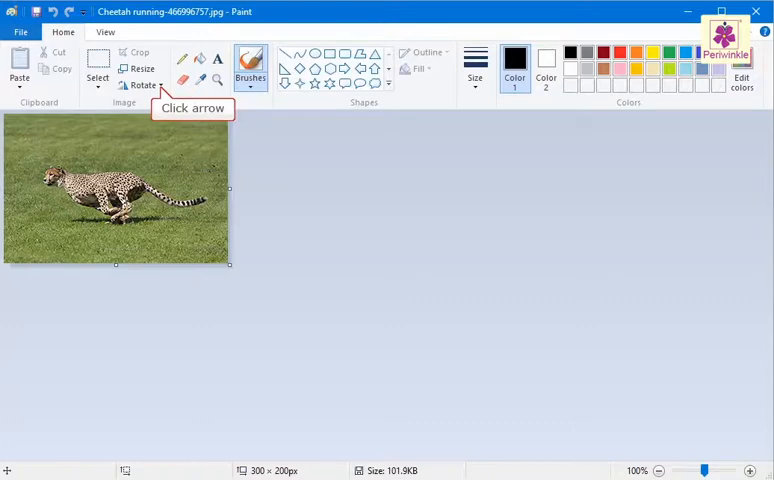
# - Rotate the cheetah photo right 90° to 200 × 300 px
pyautogui.click(142, 84)
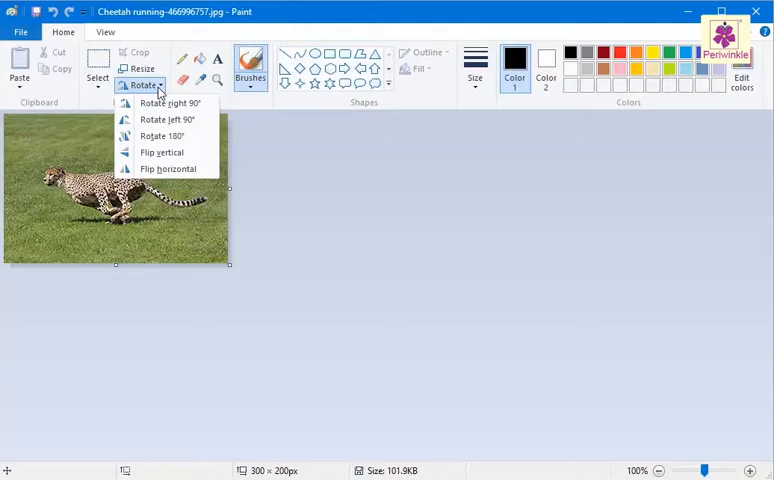
pyautogui.moveTo(172, 103)
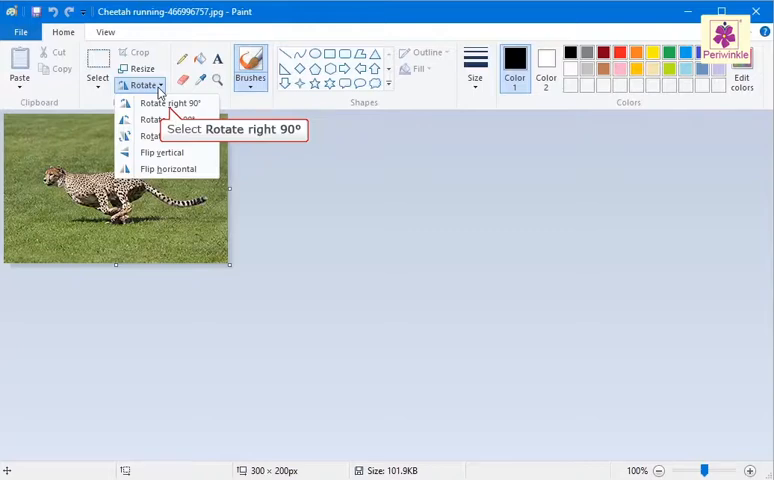
pyautogui.click(171, 102)
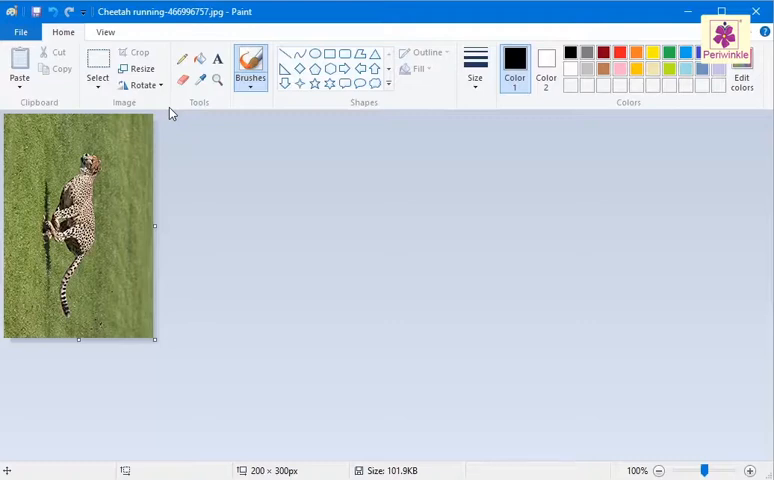
# - Rotate the cheetah photo 180° so it is upside down
pyautogui.click(139, 84)
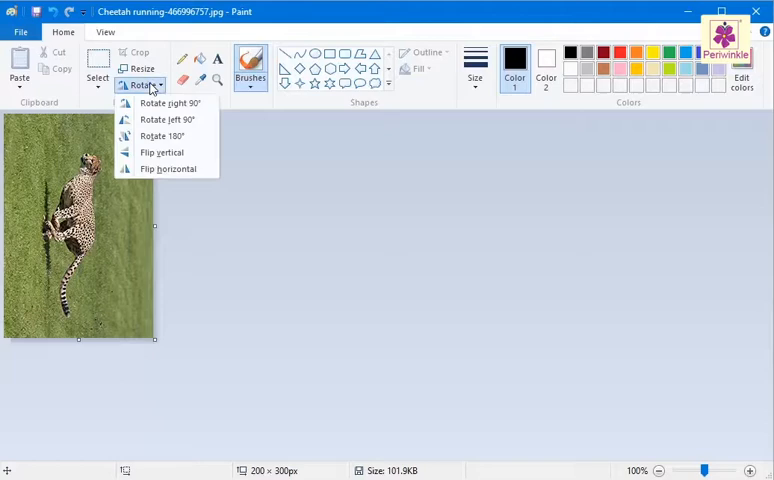
pyautogui.moveTo(167, 119)
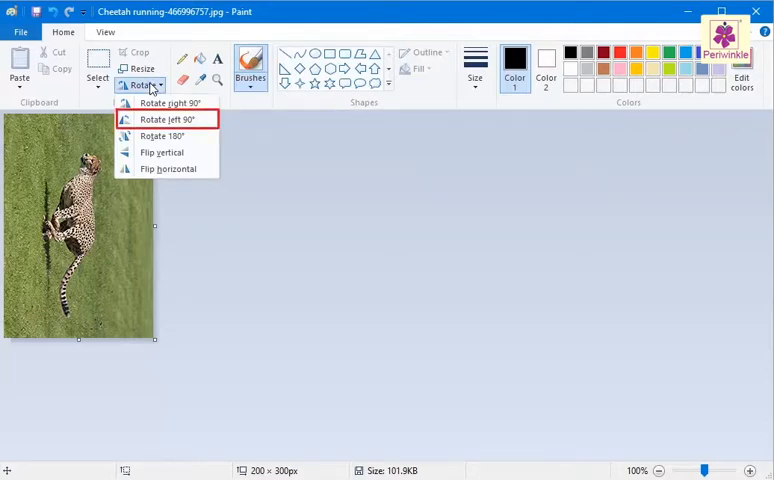
pyautogui.moveTo(167, 135)
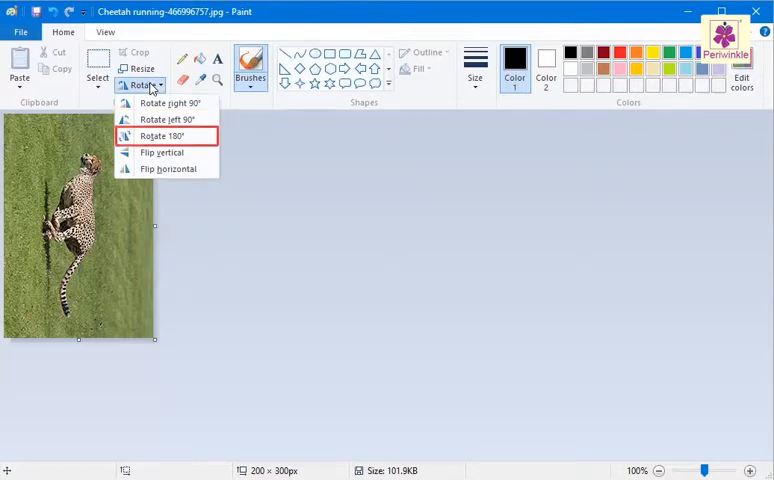
pyautogui.moveTo(165, 137)
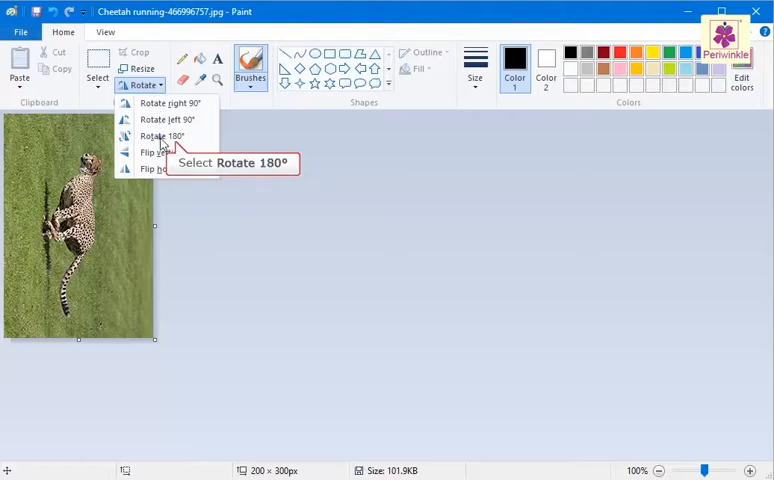
pyautogui.click(159, 136)
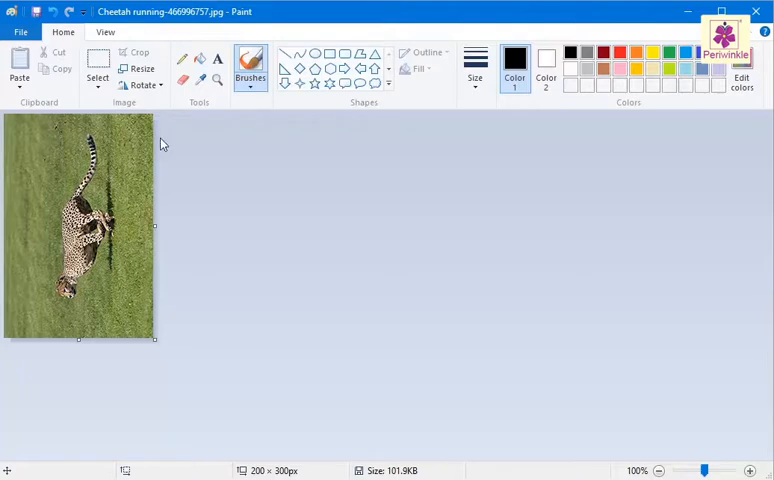
# - Flip the cheetah photo vertically so the head is at the top
pyautogui.click(141, 84)
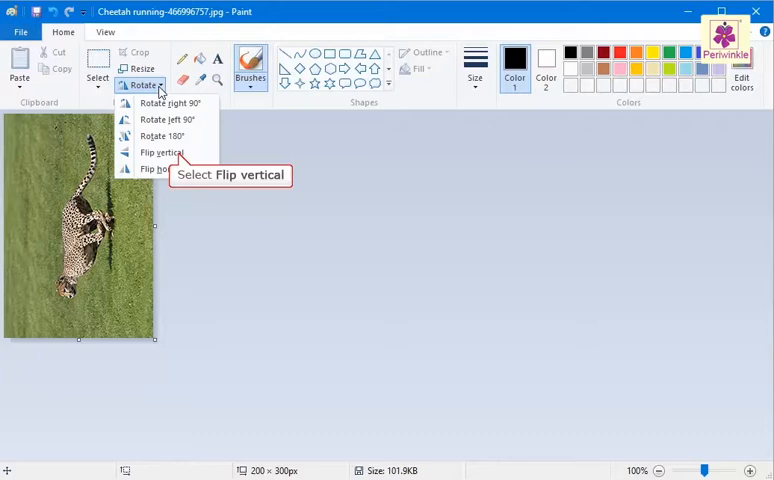
pyautogui.click(159, 152)
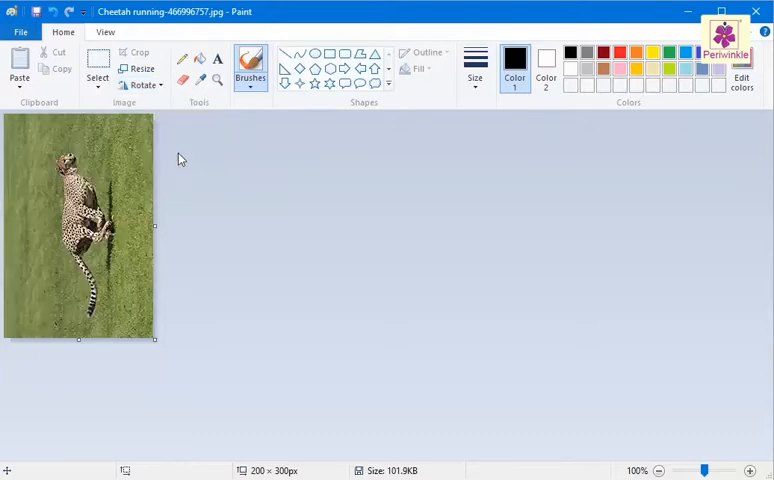
# - Flip the cheetah photo horizontally so the cheetah faces the other way
pyautogui.click(139, 84)
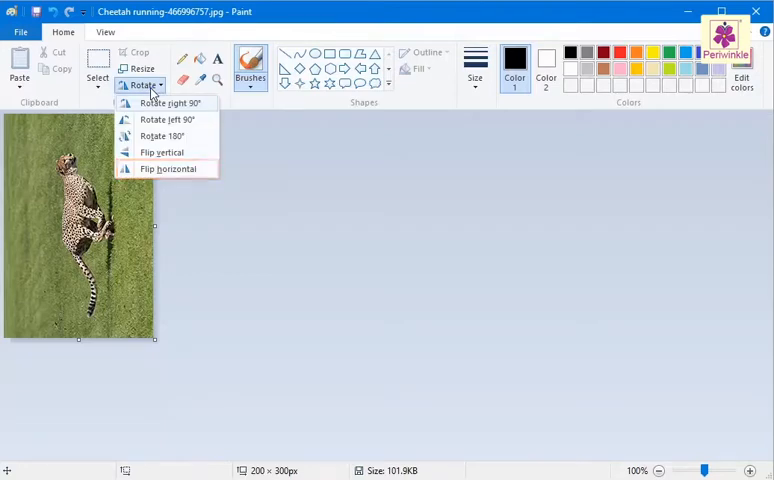
pyautogui.moveTo(168, 168)
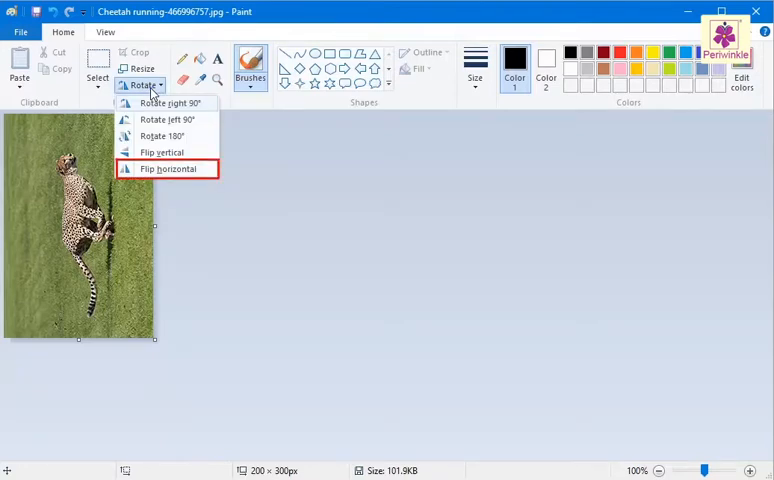
pyautogui.click(167, 168)
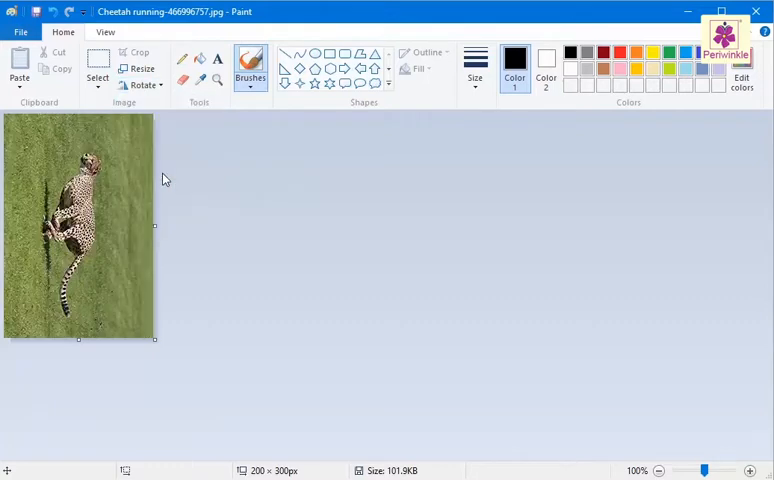